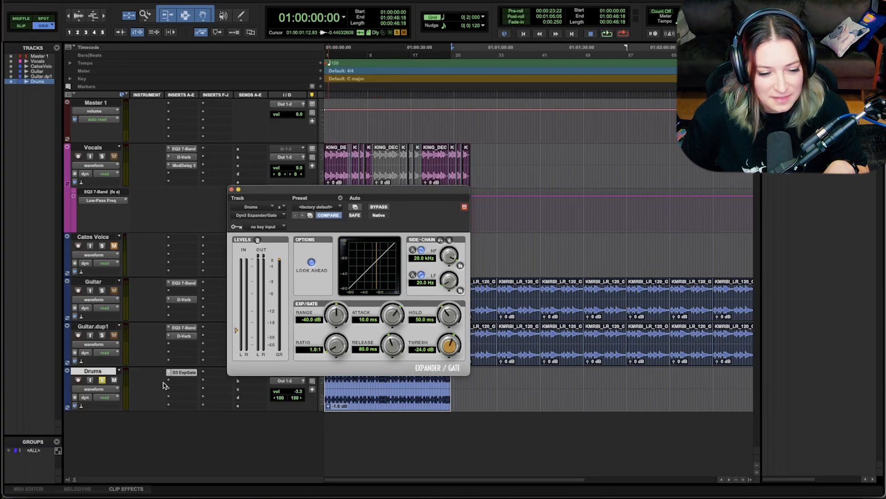
pyautogui.moveTo(184, 375)
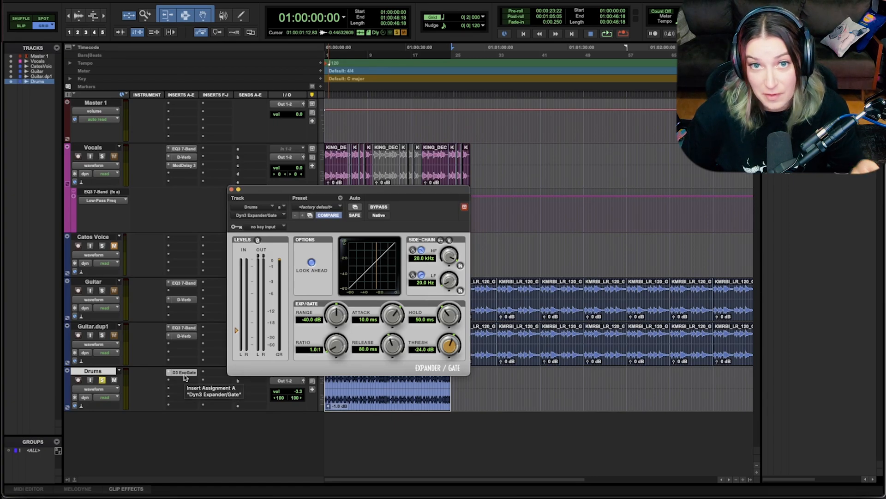
pyautogui.moveTo(264, 412)
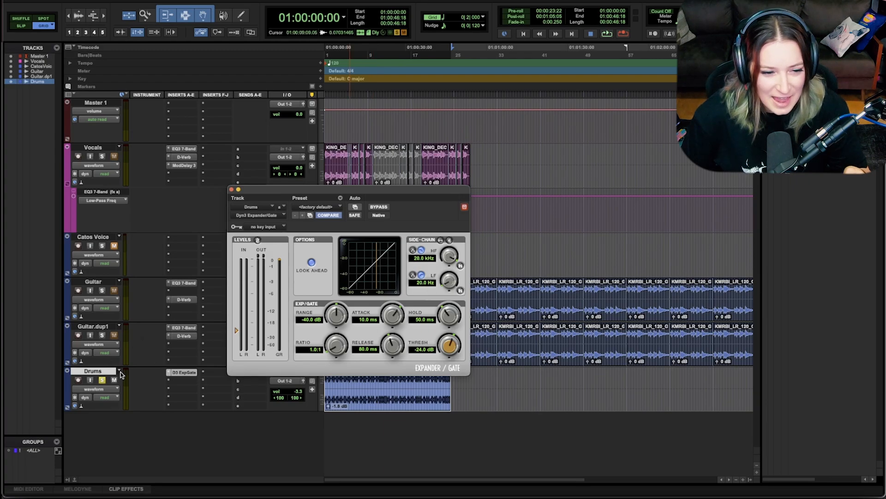
pyautogui.moveTo(166, 384)
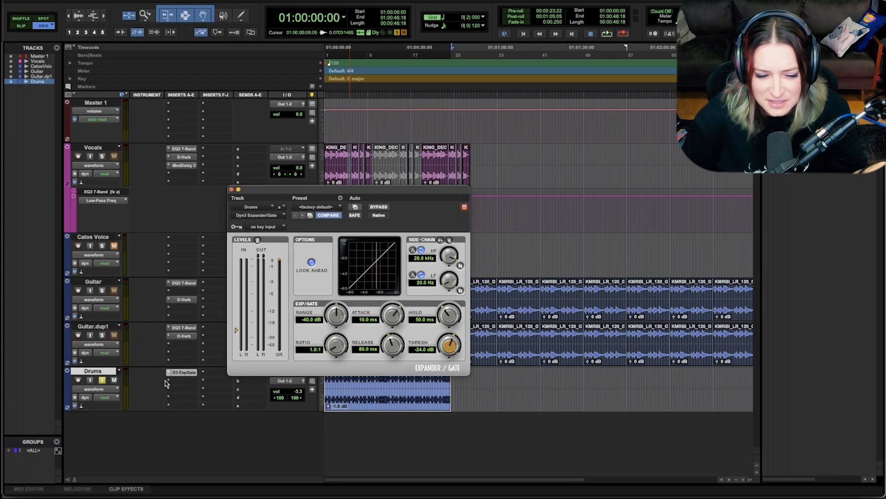
pyautogui.moveTo(348, 453)
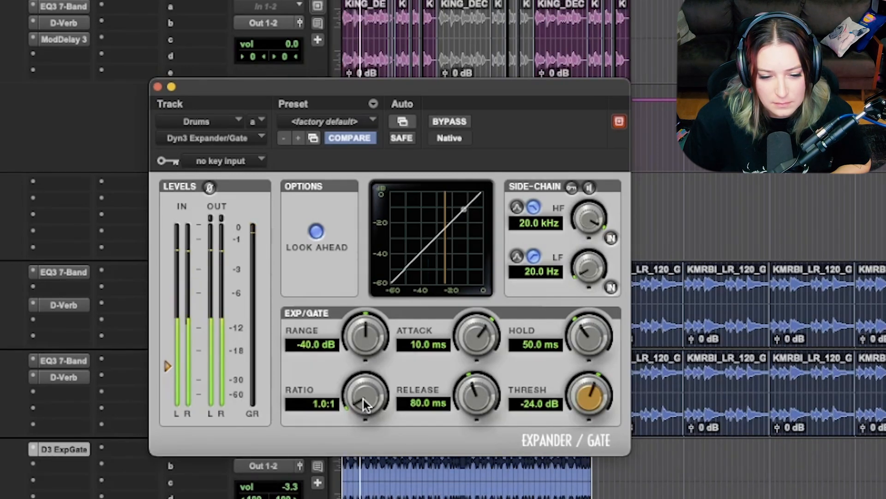
# Drag the Drums Dyn3 Expander/Gate Ratio knob up from 1.0:1 to 11.4:1.
pyautogui.moveTo(364, 395); pyautogui.dragTo(365, 388)
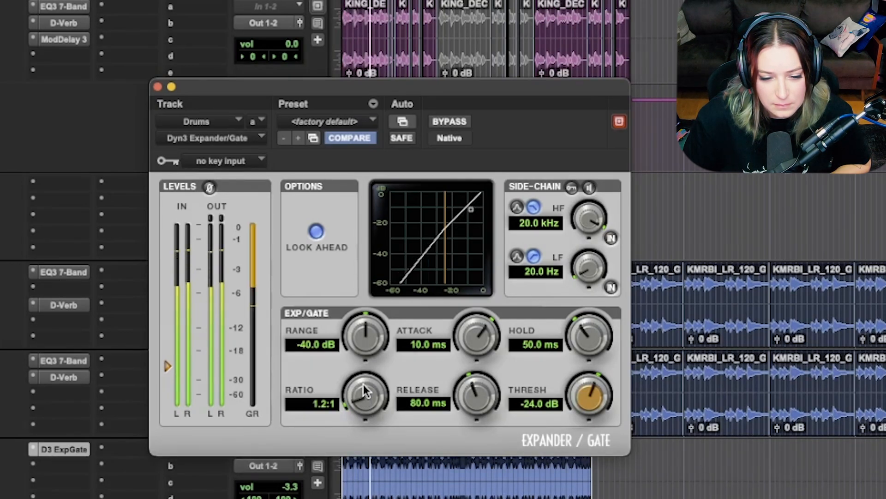
pyautogui.moveTo(366, 393); pyautogui.dragTo(367, 418)
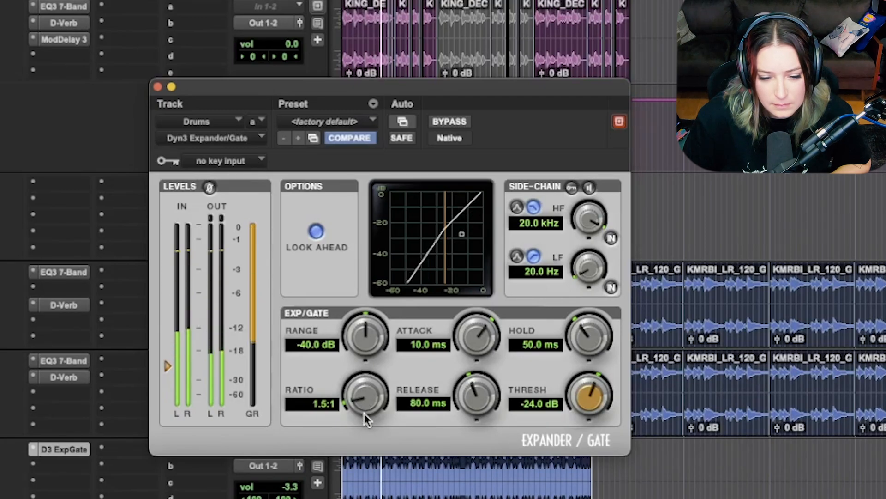
pyautogui.moveTo(365, 397); pyautogui.dragTo(366, 390)
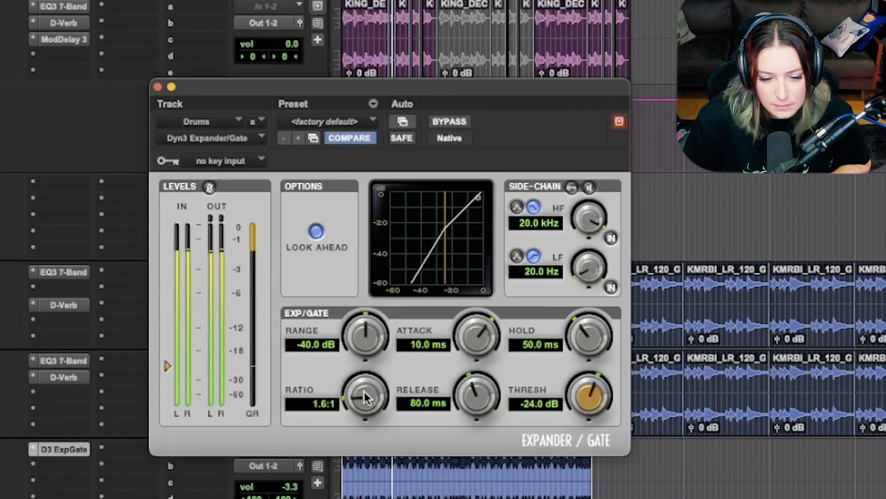
pyautogui.moveTo(366, 396); pyautogui.dragTo(366, 384)
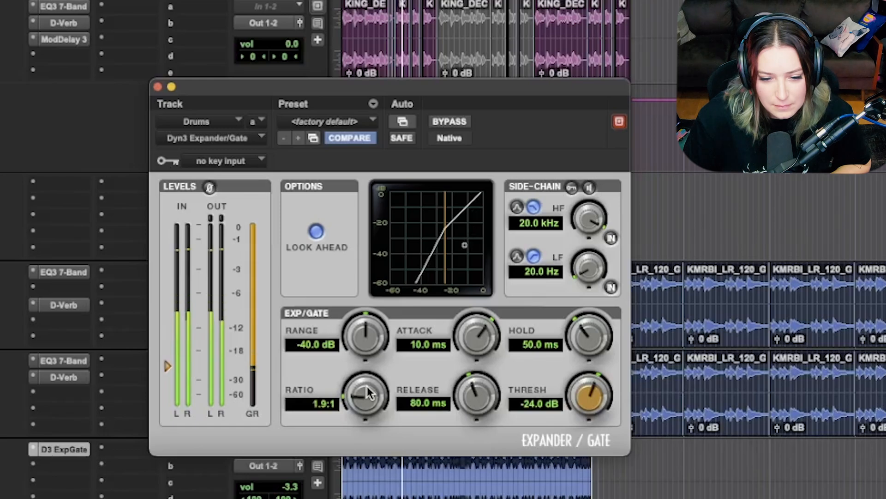
pyautogui.moveTo(365, 395); pyautogui.dragTo(365, 384)
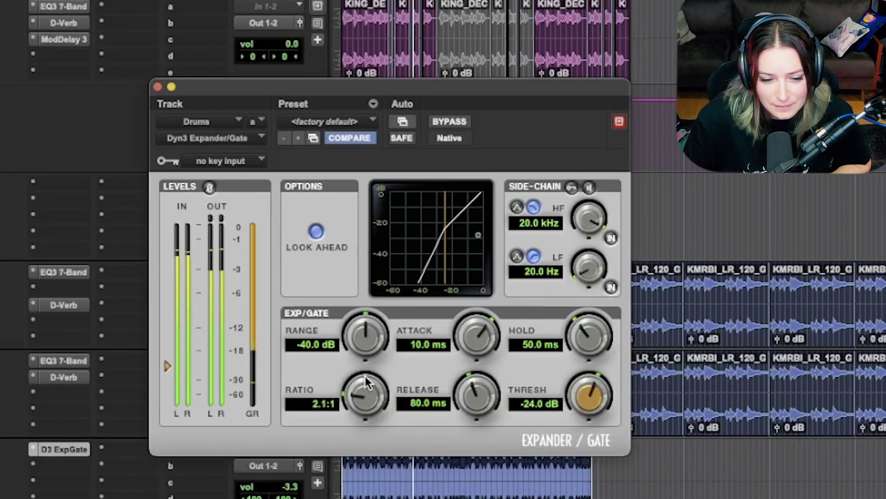
pyautogui.moveTo(366, 396); pyautogui.dragTo(366, 373)
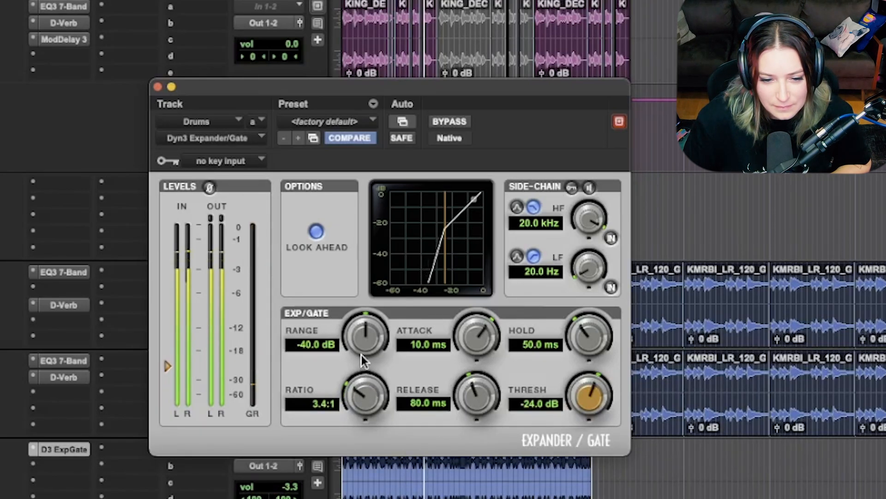
pyautogui.moveTo(365, 396); pyautogui.dragTo(366, 368)
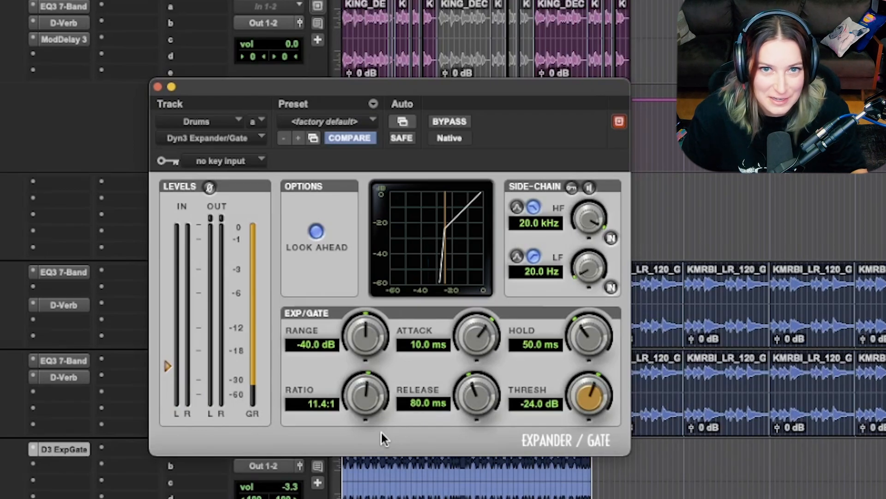
pyautogui.moveTo(365, 400)
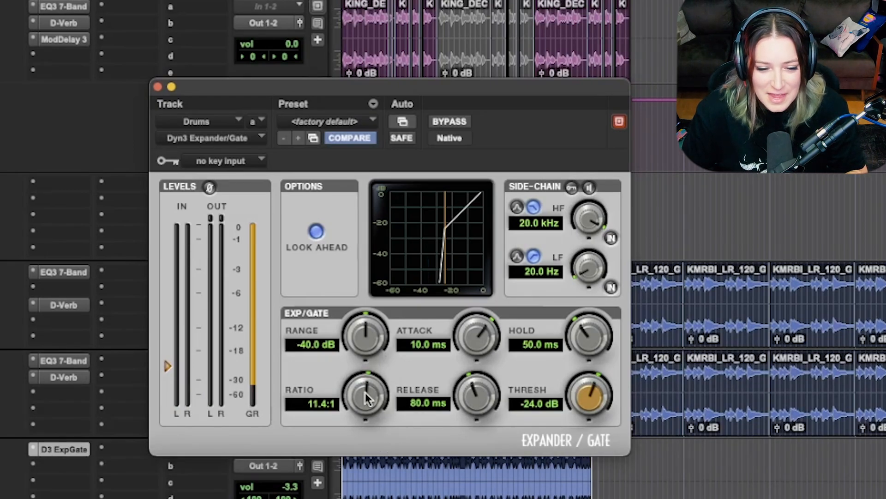